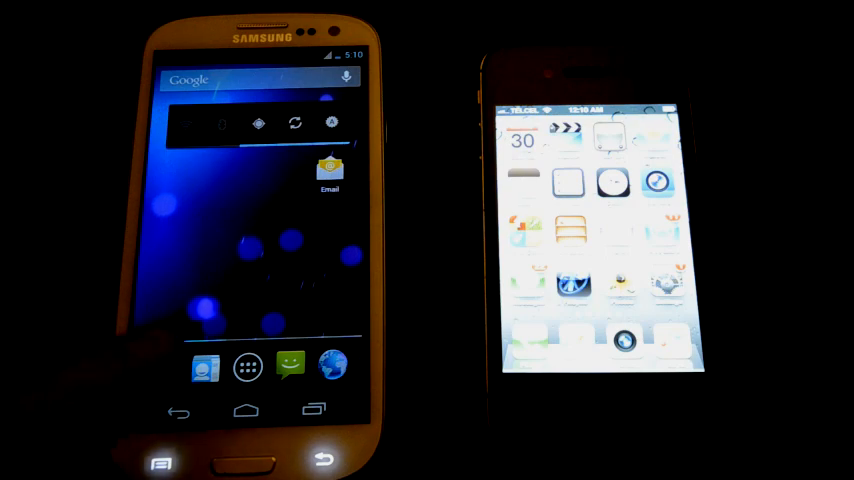
# Launch Settings on the Galaxy S3 from the app drawer.
pyautogui.click(246, 365)
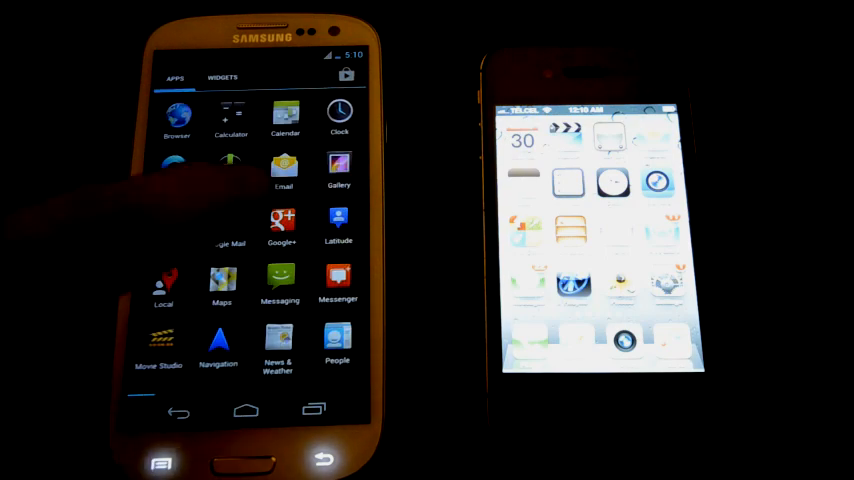
pyautogui.click(223, 77)
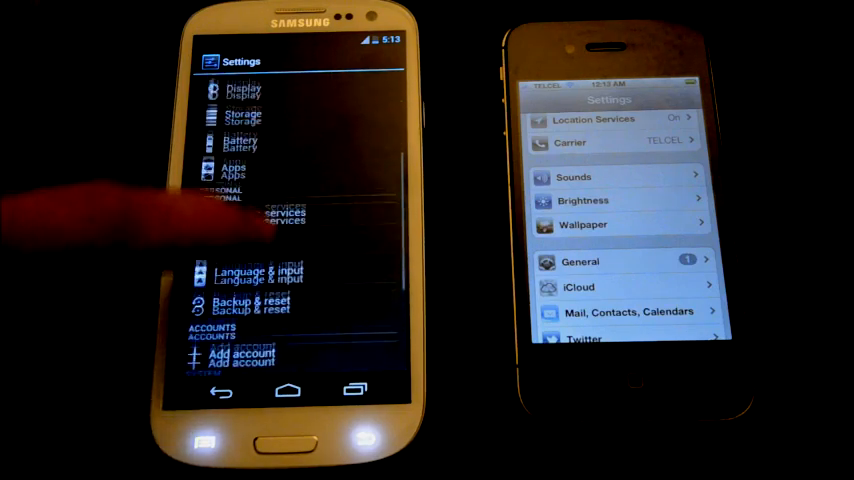
pyautogui.scroll(-3)
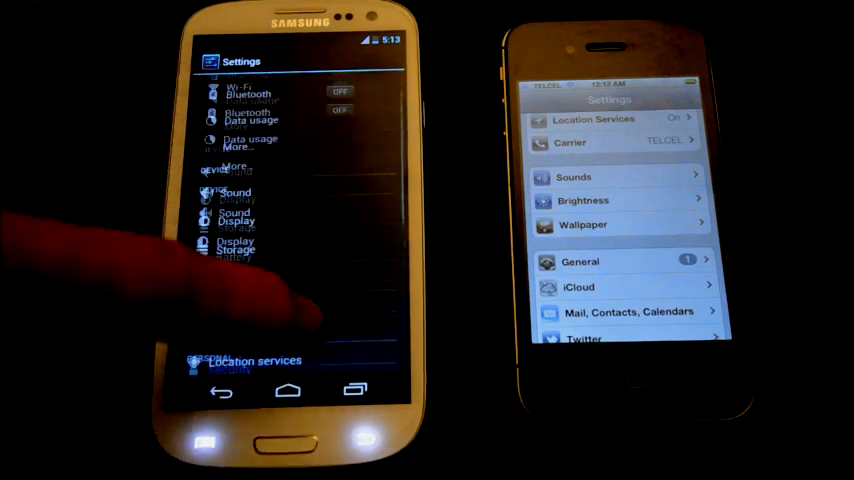
pyautogui.scroll(-3)
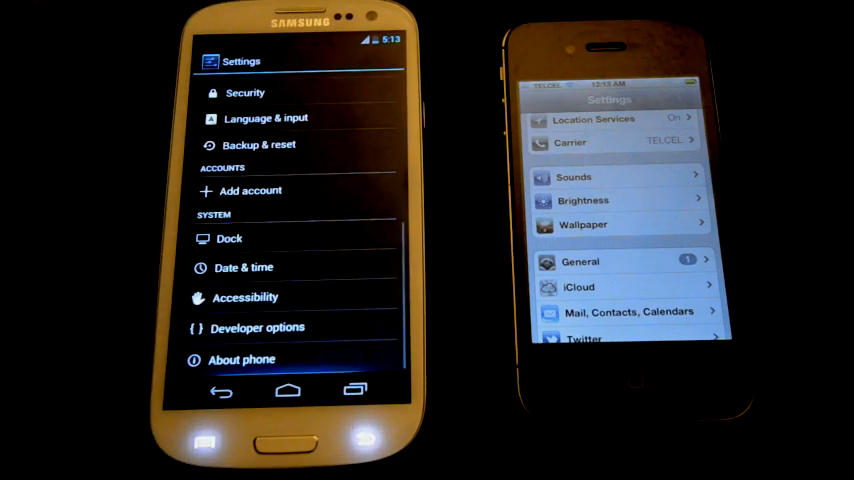
pyautogui.scroll(-3)
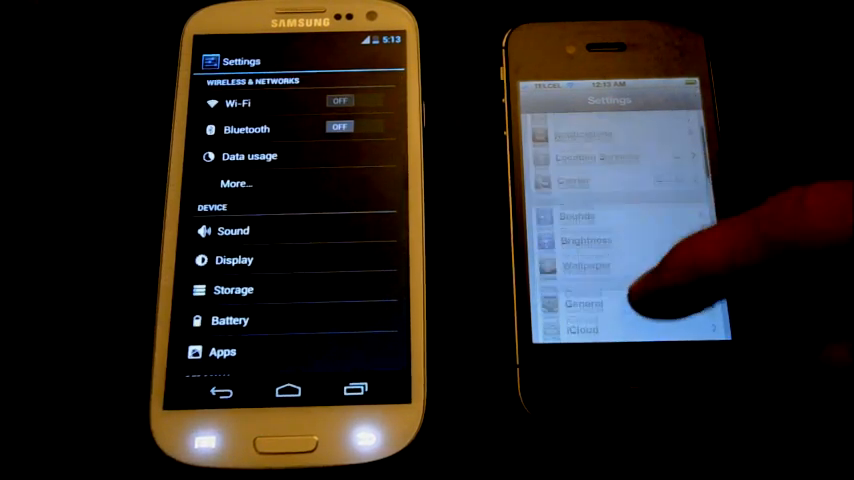
pyautogui.scroll(-3)
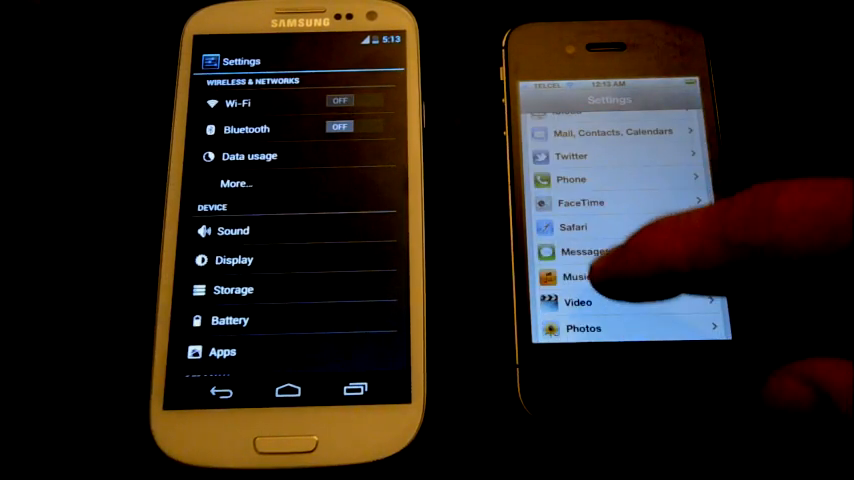
pyautogui.scroll(-3)
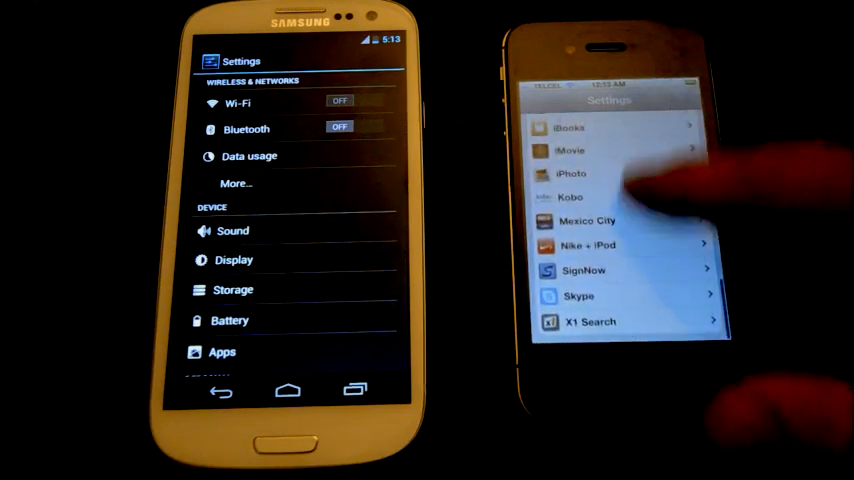
pyautogui.scroll(-3)
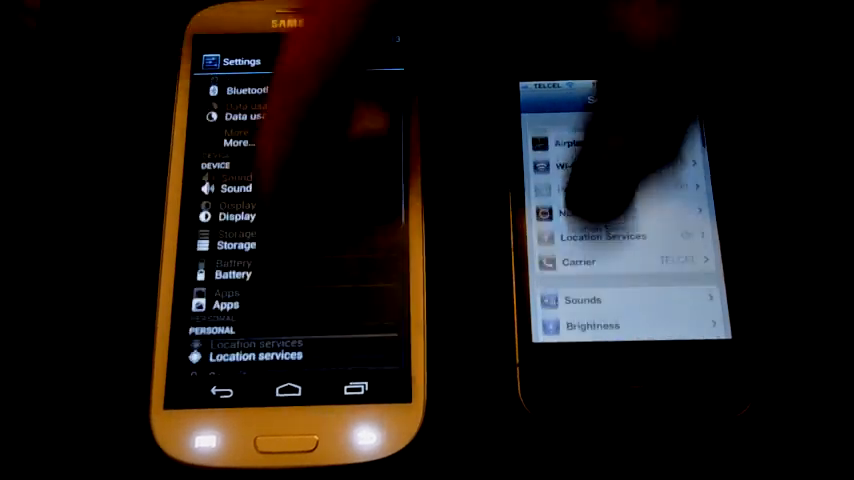
pyautogui.scroll(-3)
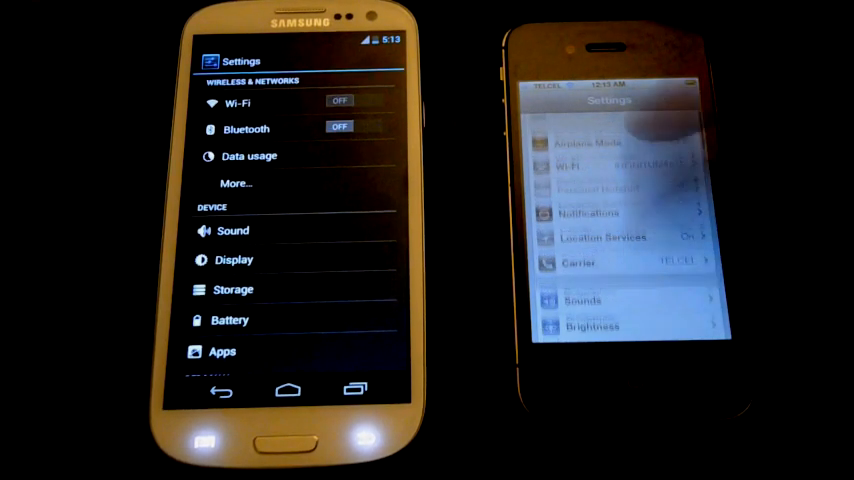
pyautogui.scroll(-3)
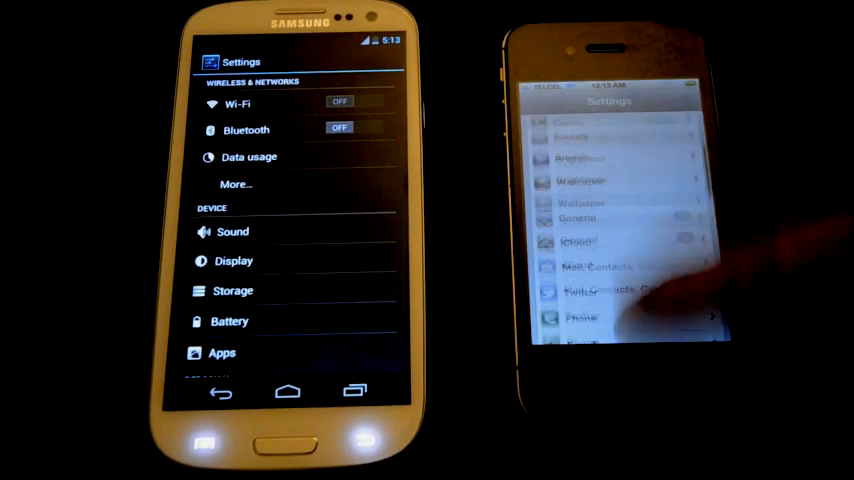
pyautogui.scroll(-3)
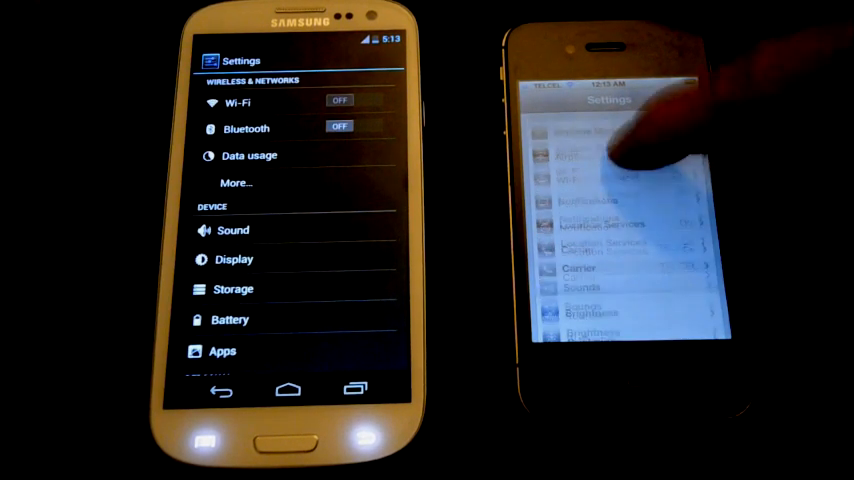
pyautogui.scroll(-3)
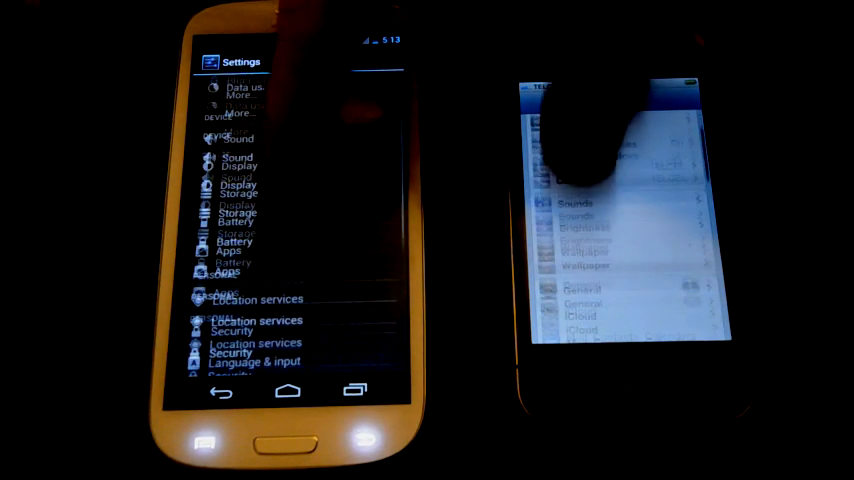
pyautogui.scroll(-3)
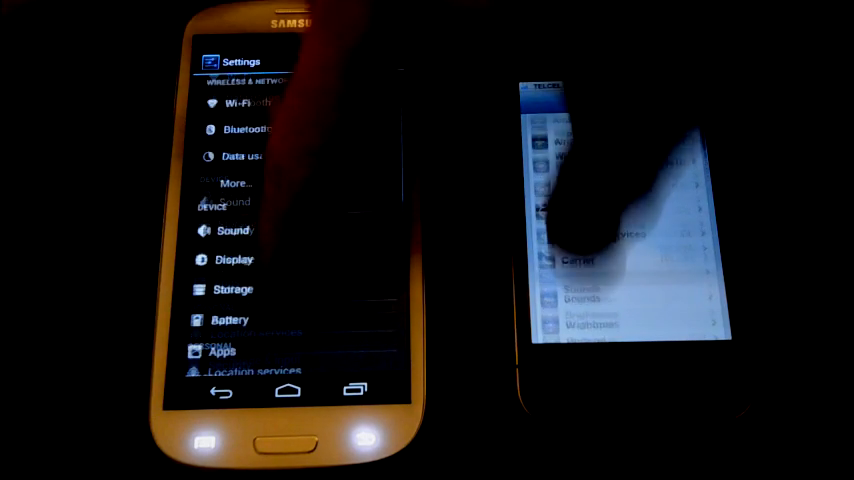
pyautogui.scroll(-3)
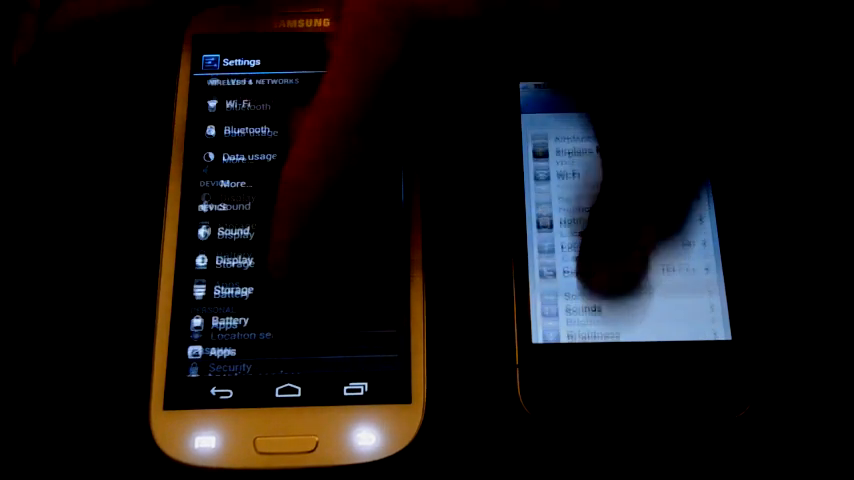
pyautogui.scroll(-3)
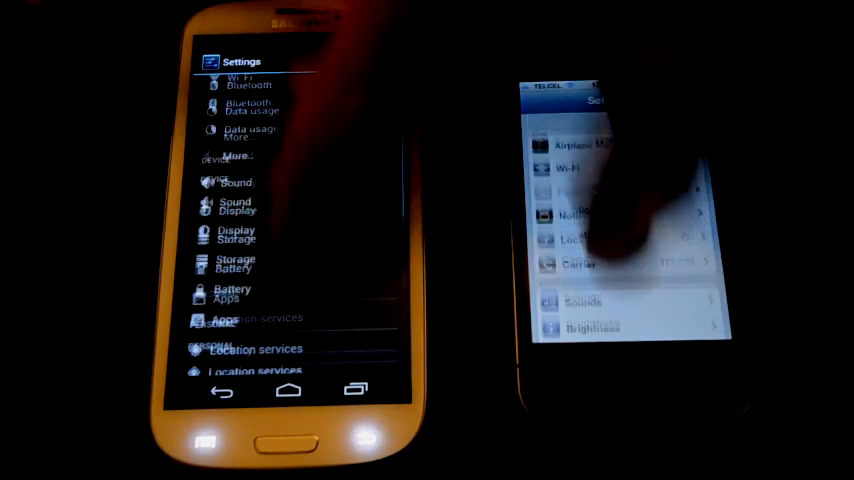
pyautogui.scroll(-3)
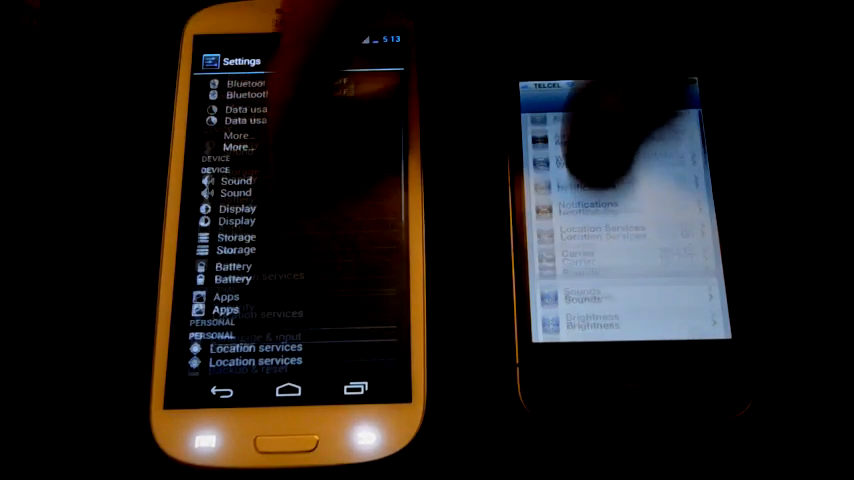
pyautogui.scroll(-3)
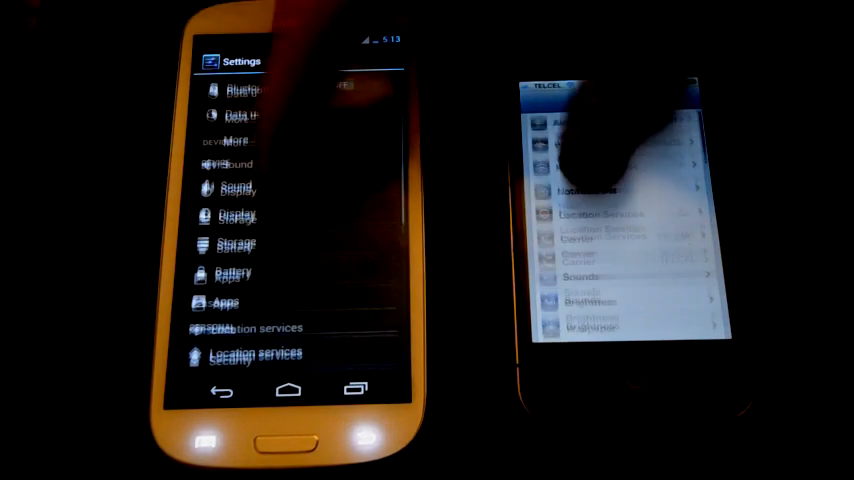
pyautogui.scroll(-3)
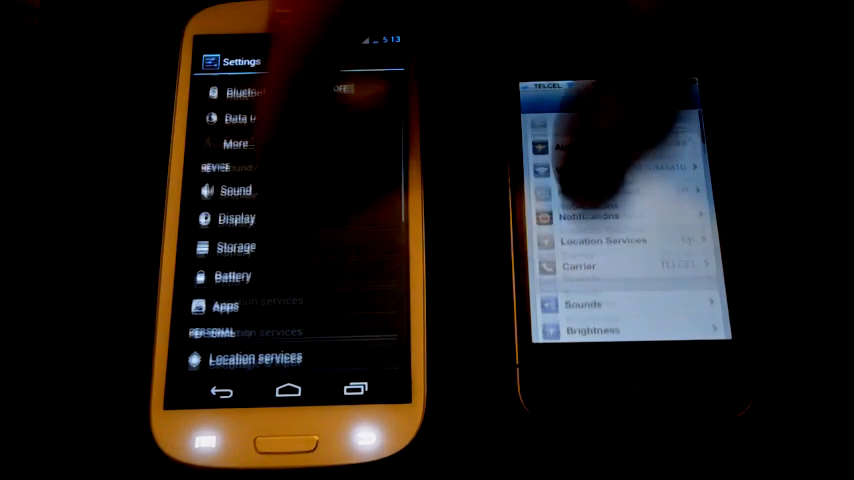
pyautogui.scroll(-3)
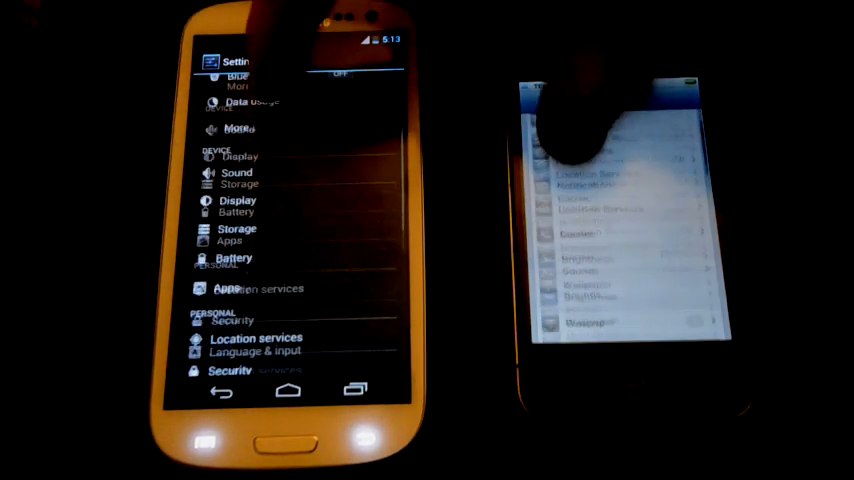
pyautogui.scroll(-3)
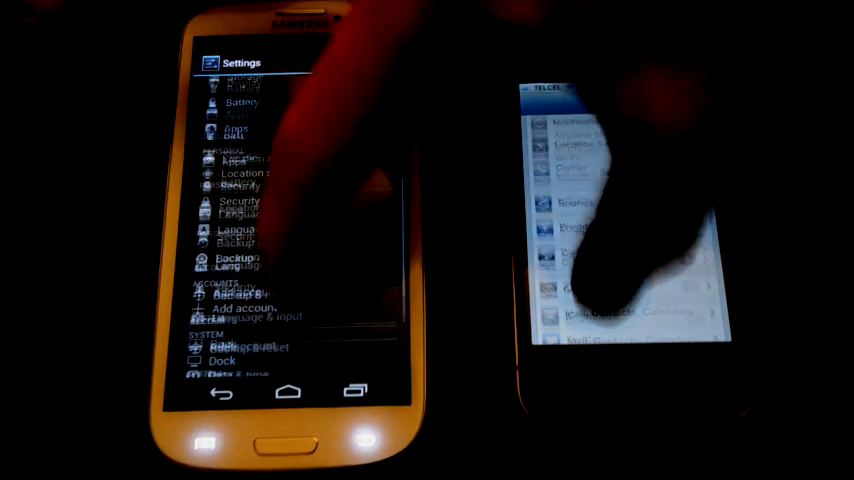